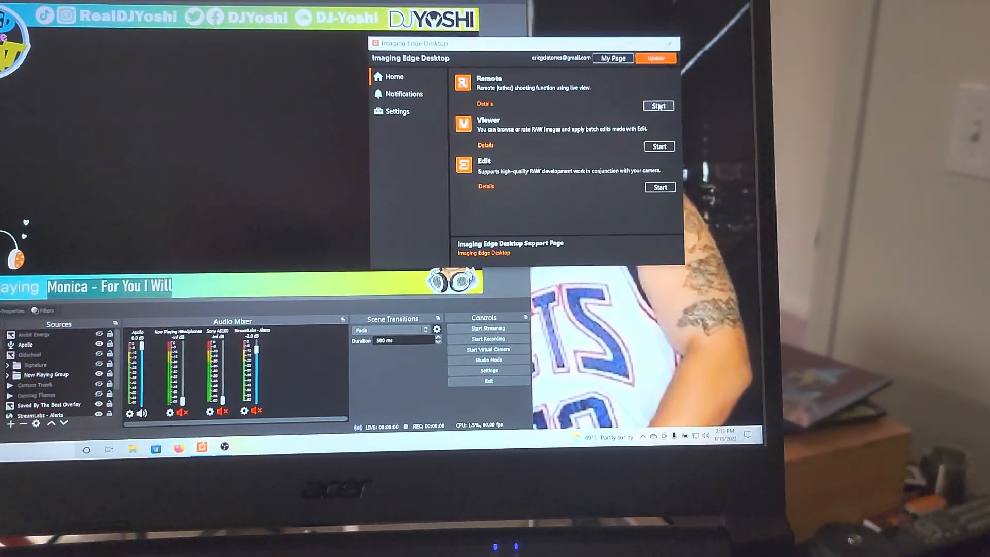
Step: Start Remote shooting in Imaging Edge Desktop to list the ILCE-6100 over USB
click(658, 105)
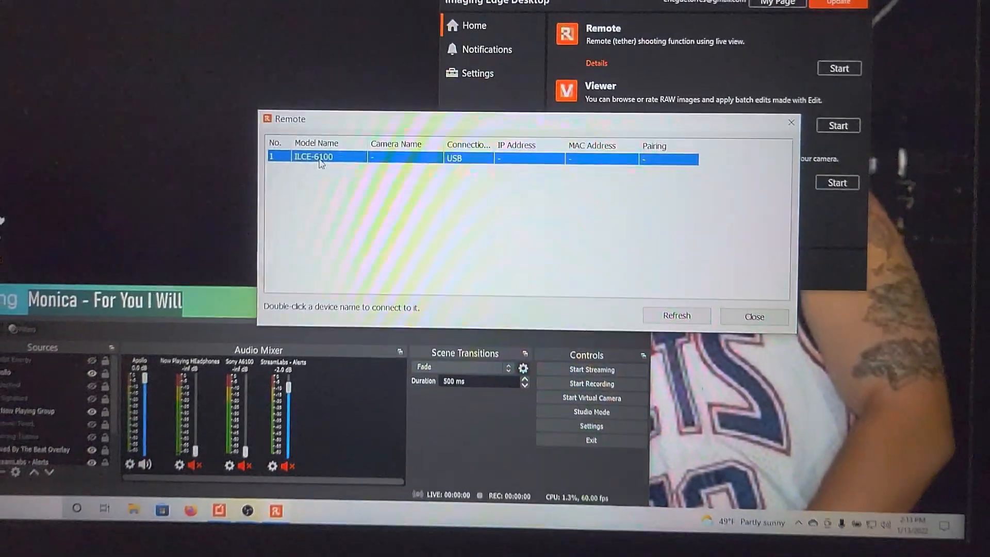
Step: Connect to the ILCE-6100 for live view and dismiss the 'Cannot access the folder' warning
double_click(314, 157)
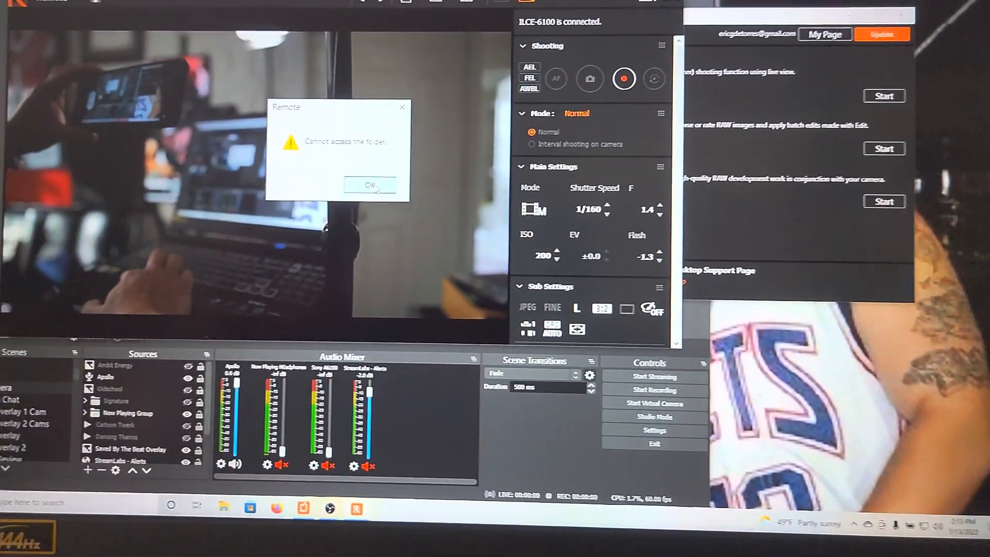
click(368, 185)
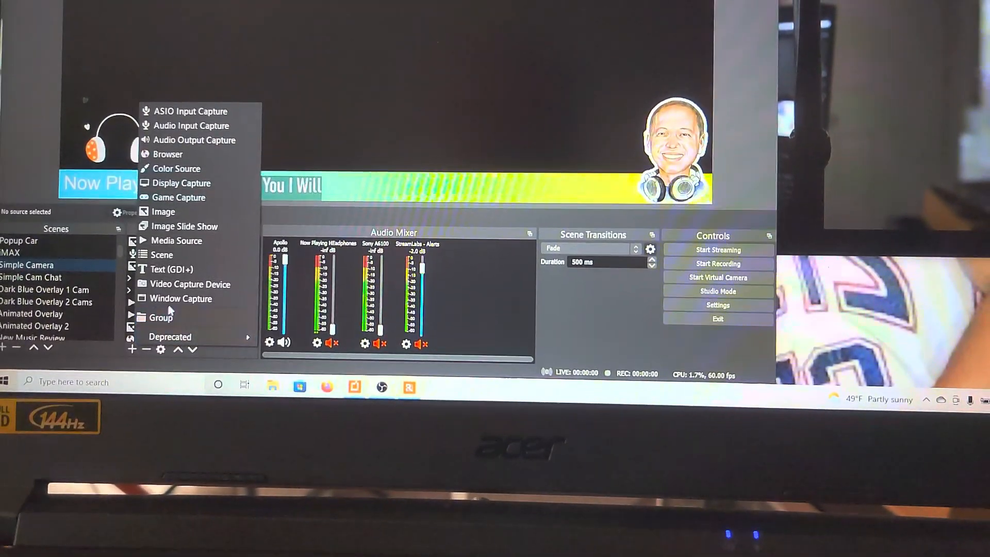
Step: Create a Video Capture Device source using 'Sony Camera (Imaging Edge)' in the Simple Camera scene
click(189, 284)
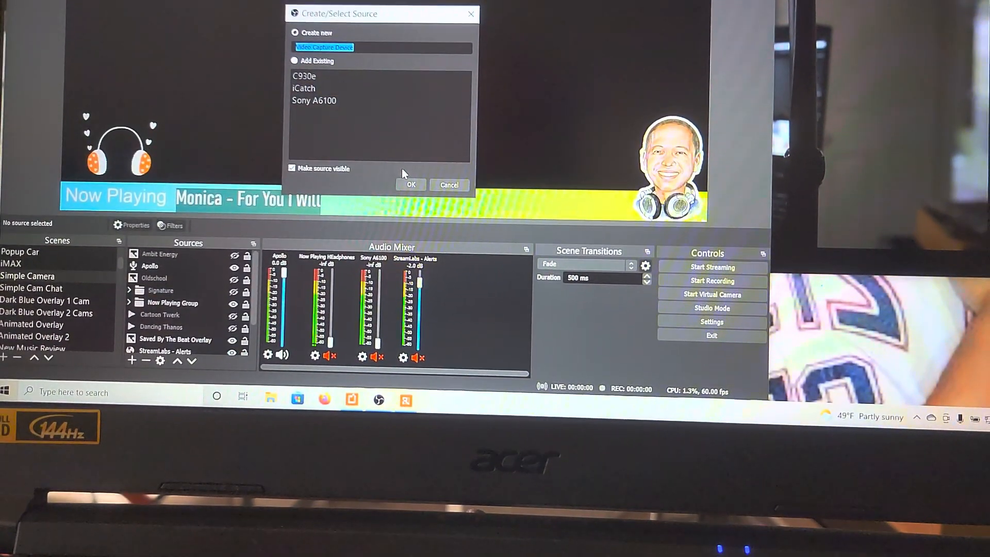
click(449, 185)
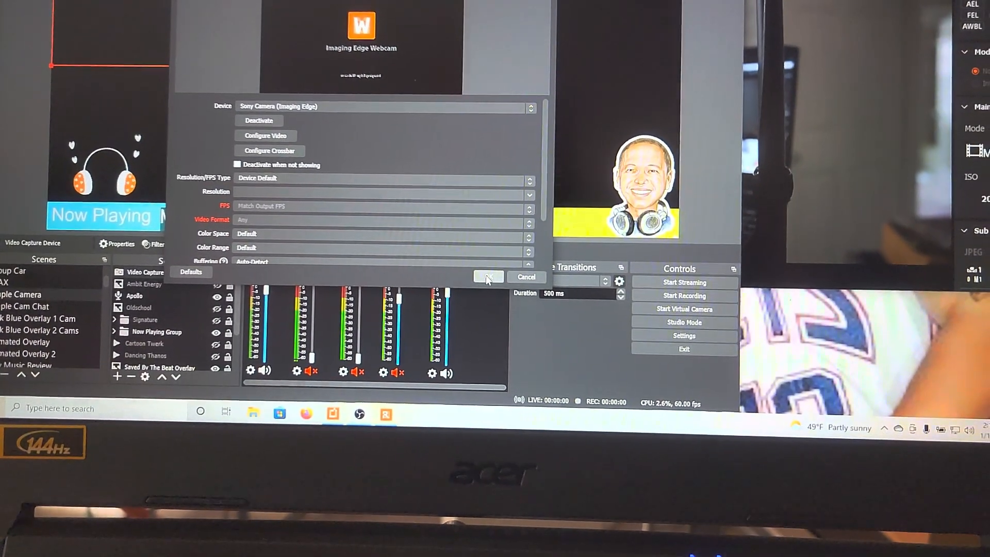
click(488, 276)
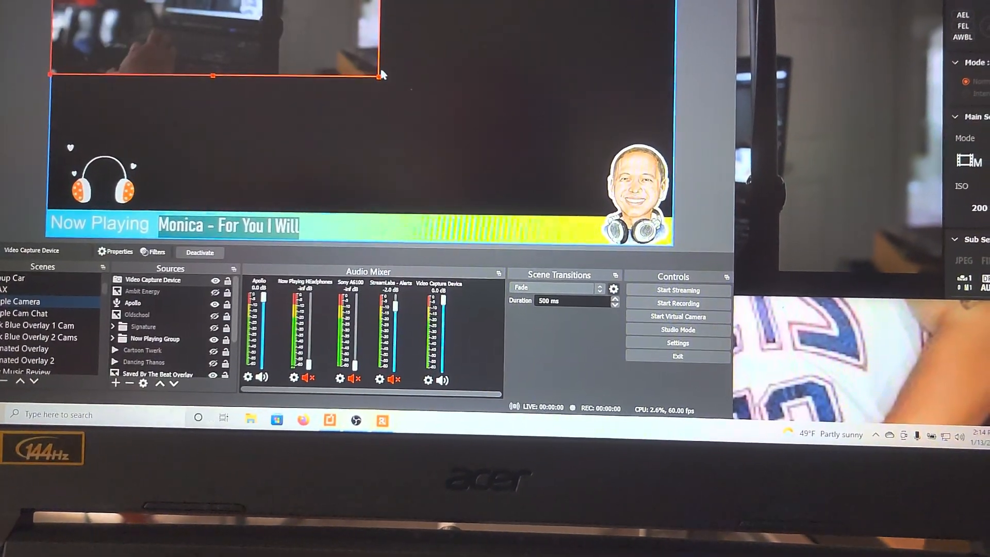